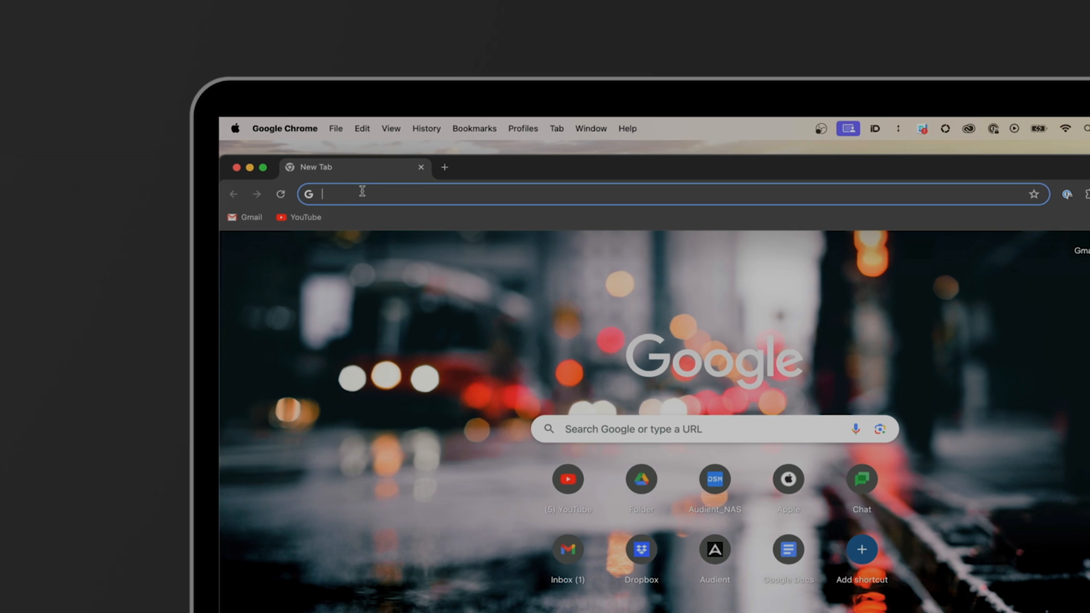
Go to evo.audio and open the EVO 8 audio interface product page.
type("evo.audio")
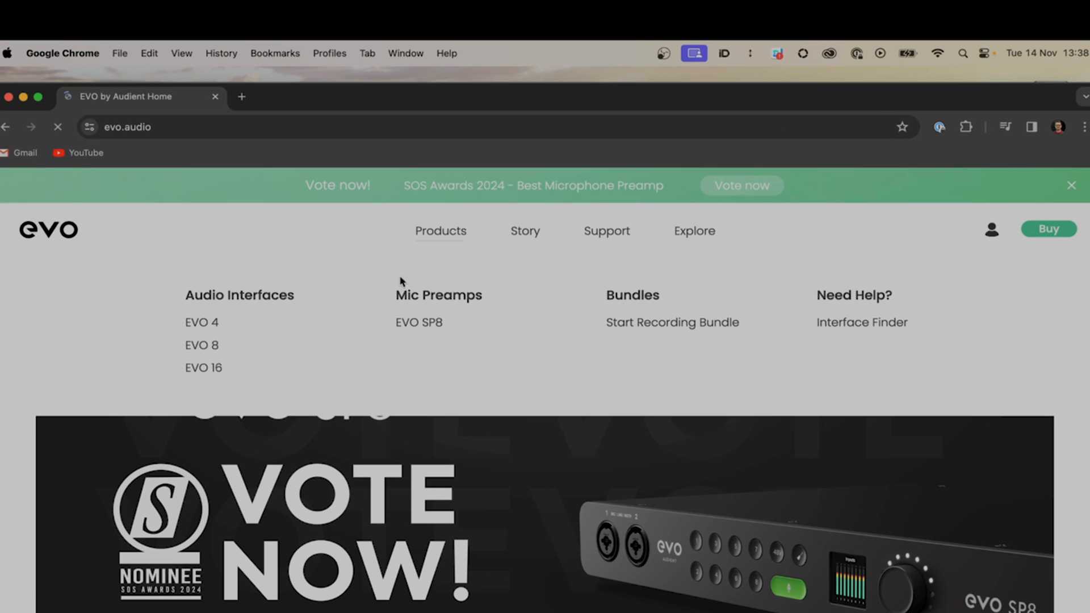
left_click(201, 345)
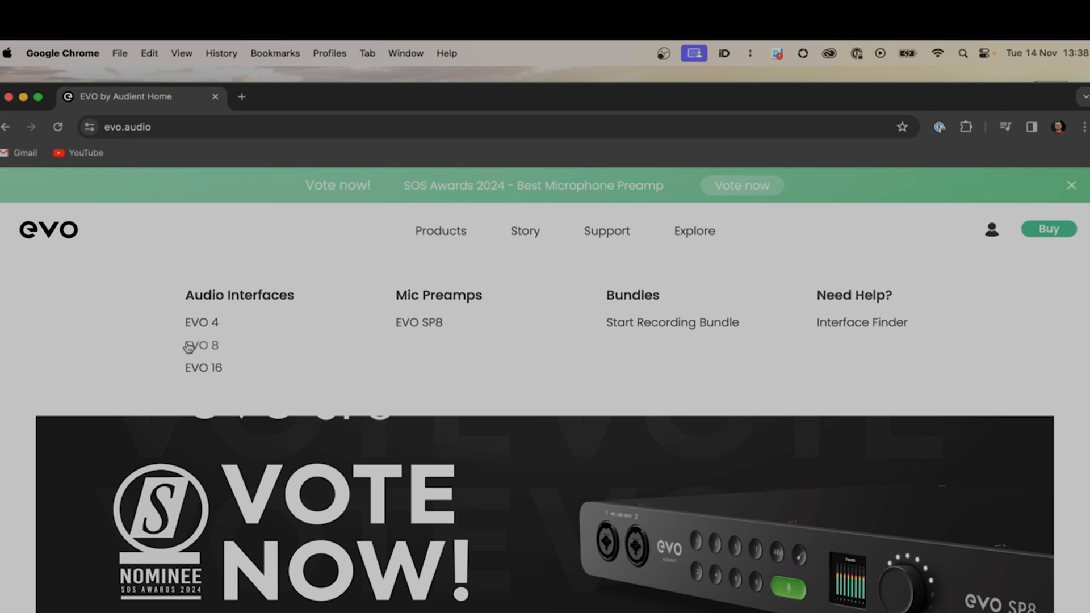
left_click(202, 345)
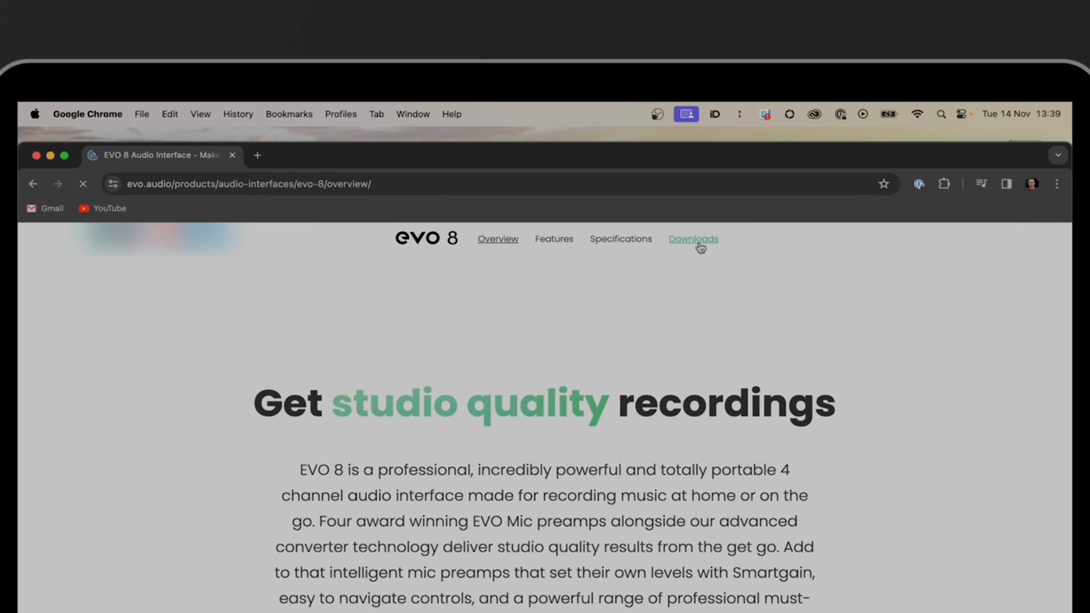
Download the Mac Driver v4.3.18 from the EVO 8 Downloads section.
left_click(692, 239)
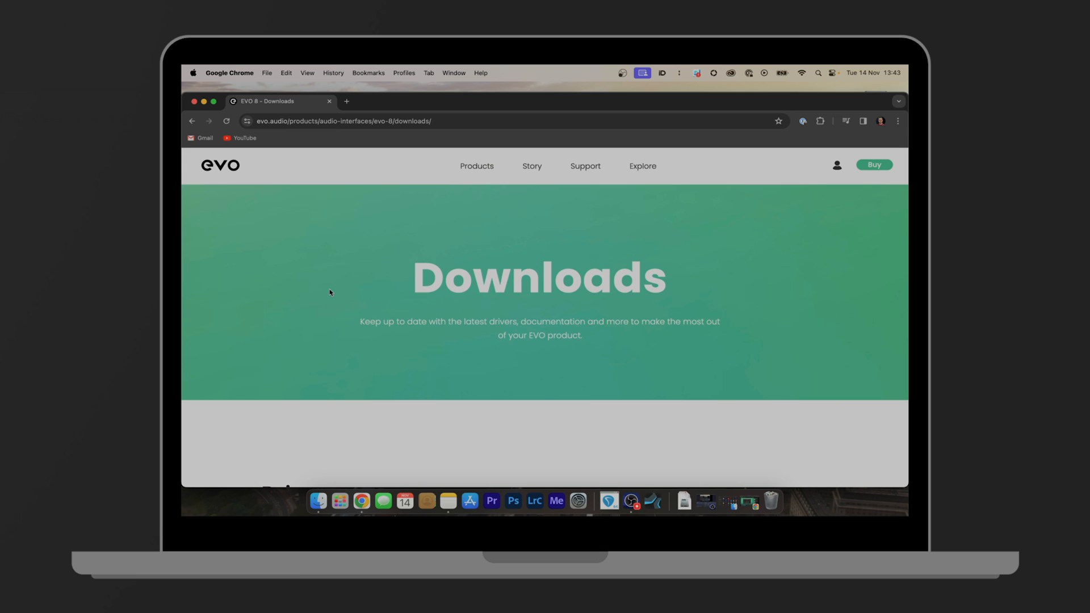
scroll("down", 3)
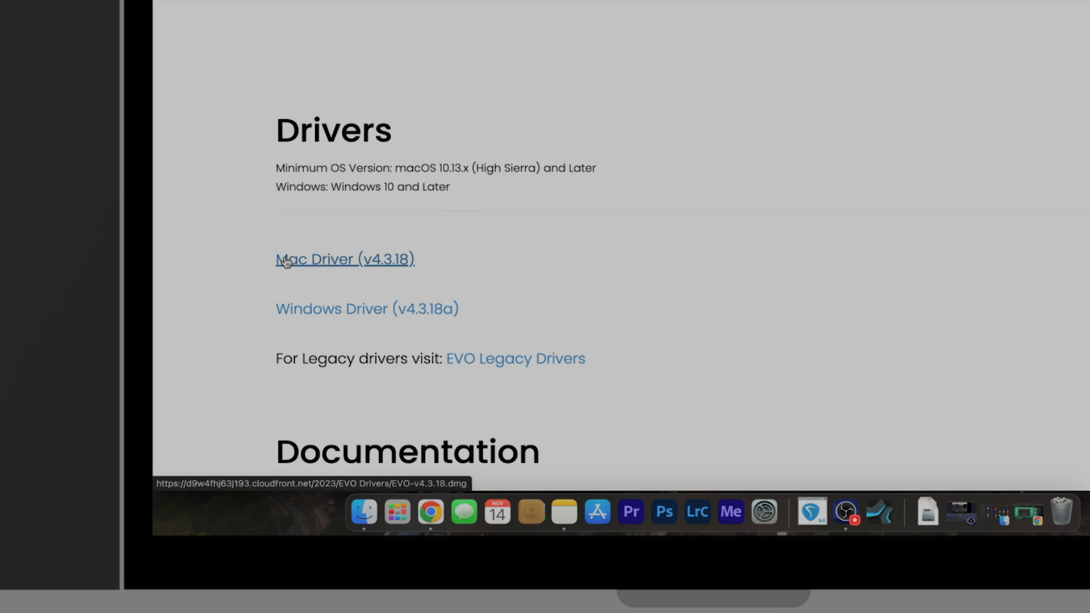
left_click(344, 258)
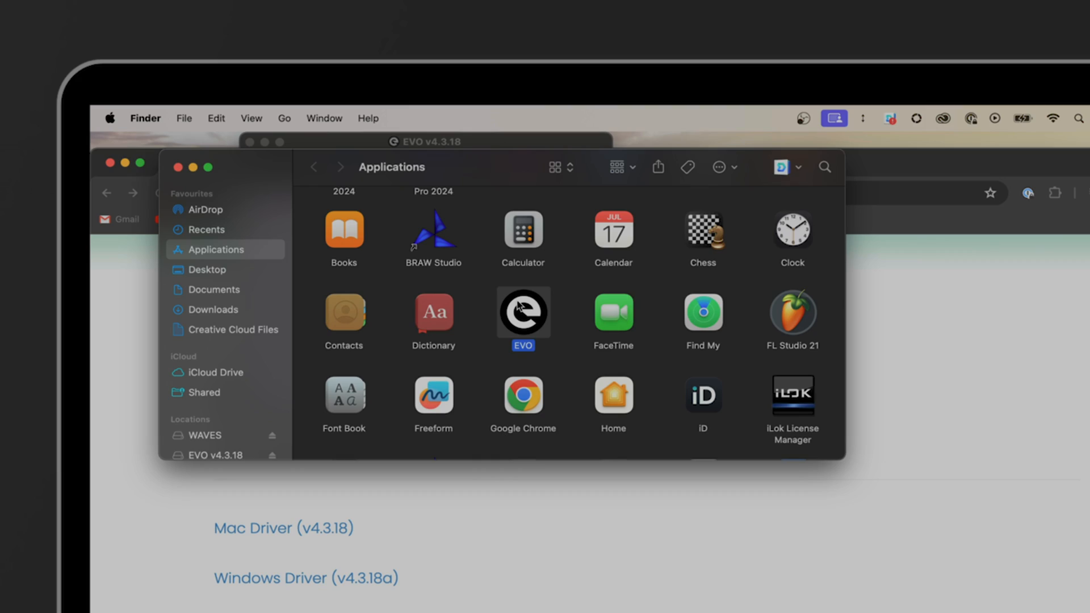
Launch the installed EVO app from Finder's Applications folder.
double_click(522, 313)
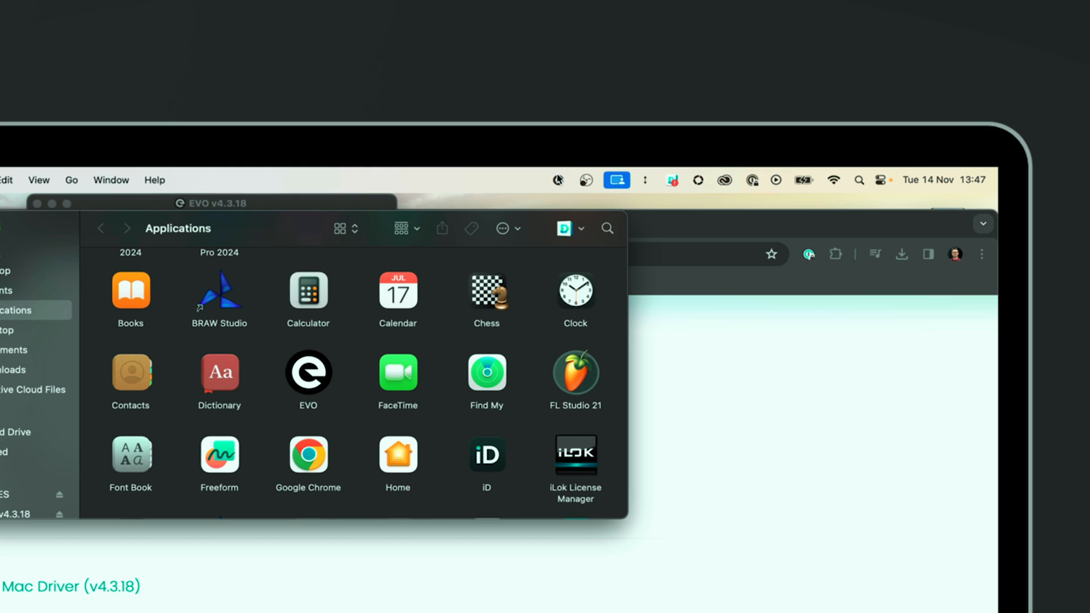
Choose Show Mixer from the EVO menu-bar icon to open EVO Mixer.
left_click(557, 180)
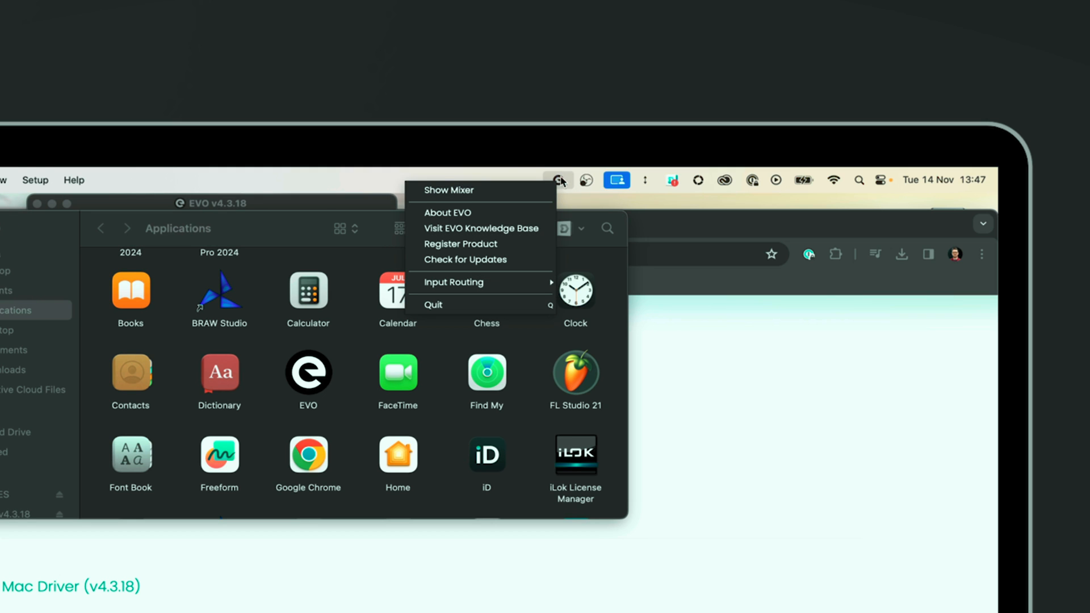
mouse_move(538, 192)
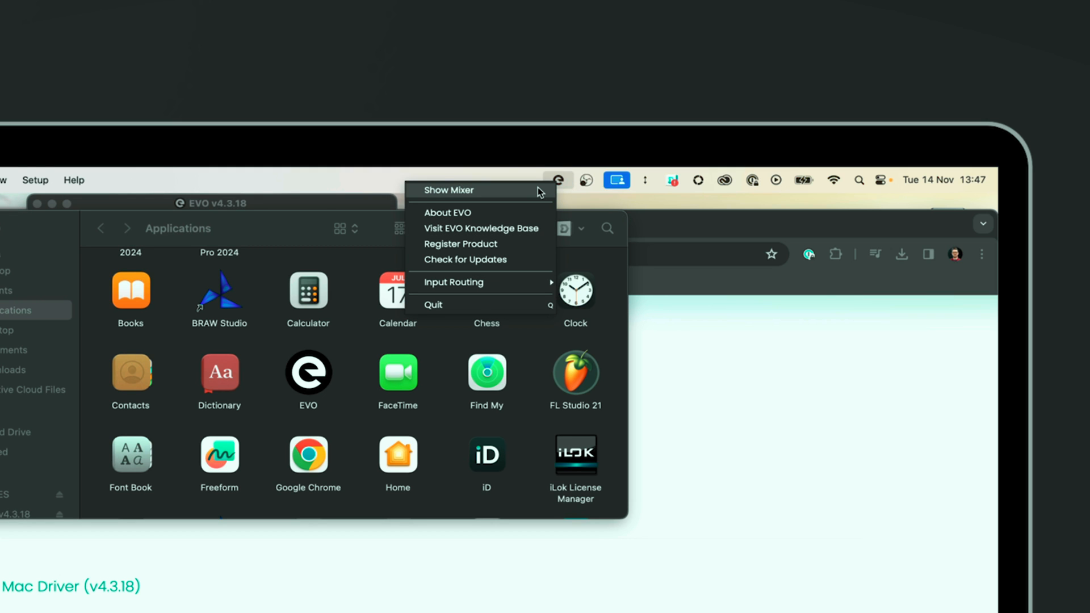
left_click(449, 190)
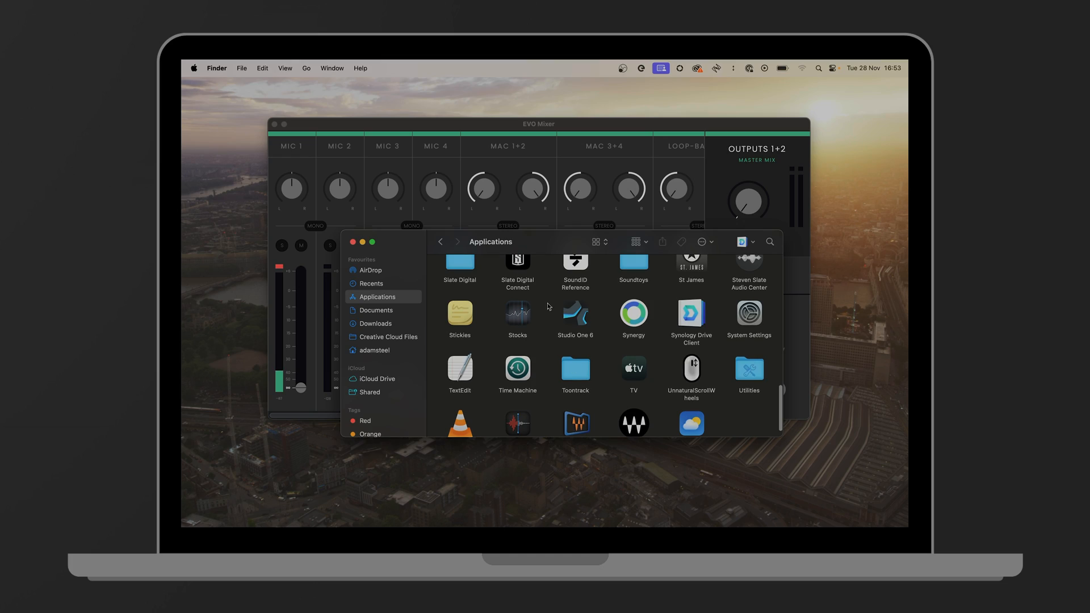
Launch Studio One 6 from Applications and check the start page's audio setup.
double_click(575, 312)
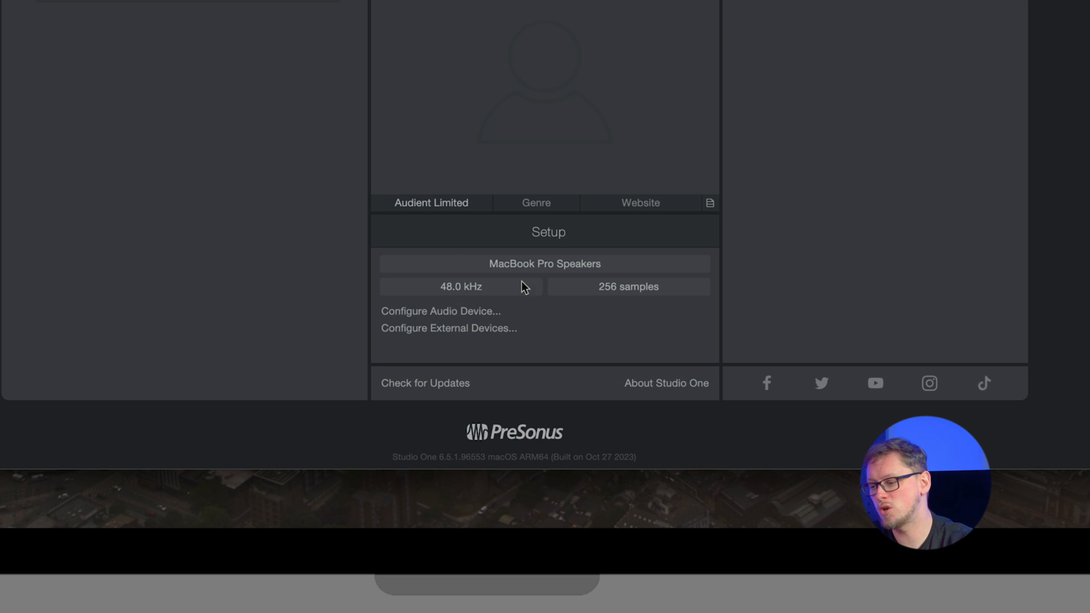
mouse_move(530, 340)
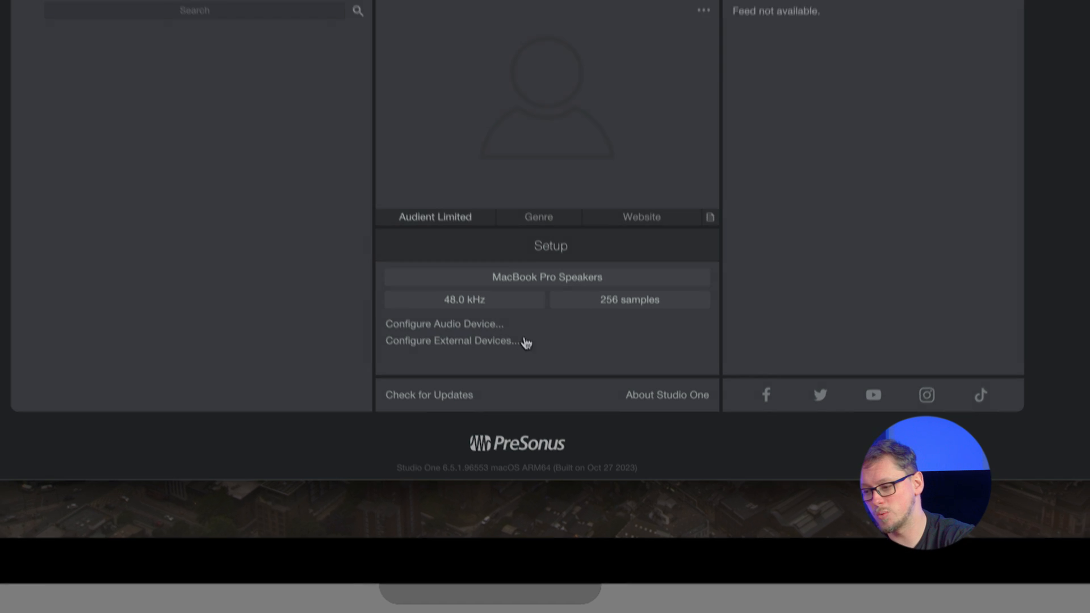
Select EVO8 as the playback and recording device in Audio Setup preferences.
left_click(443, 324)
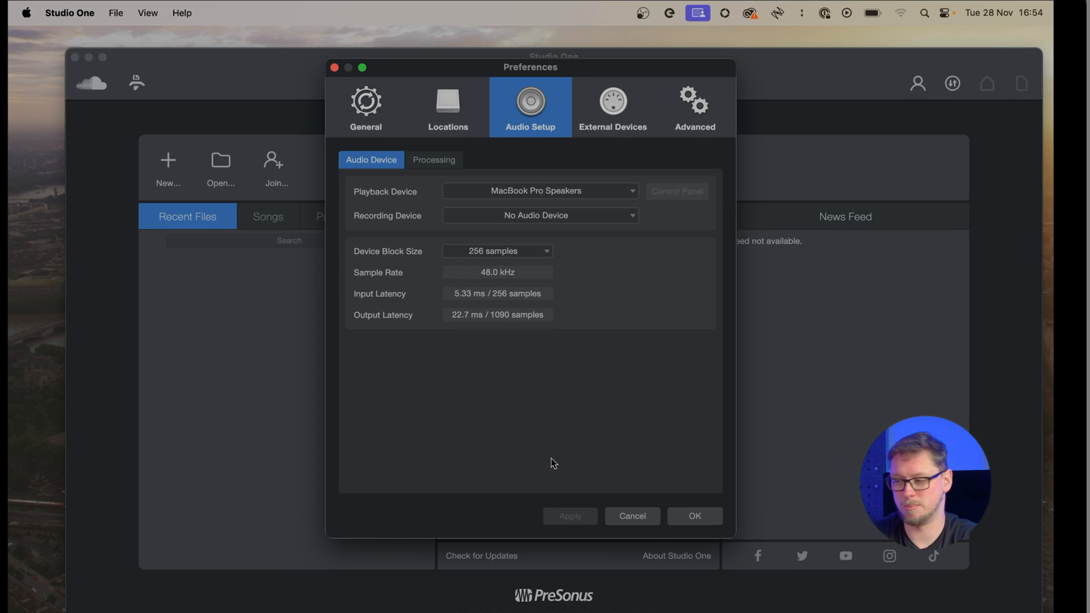
mouse_move(519, 369)
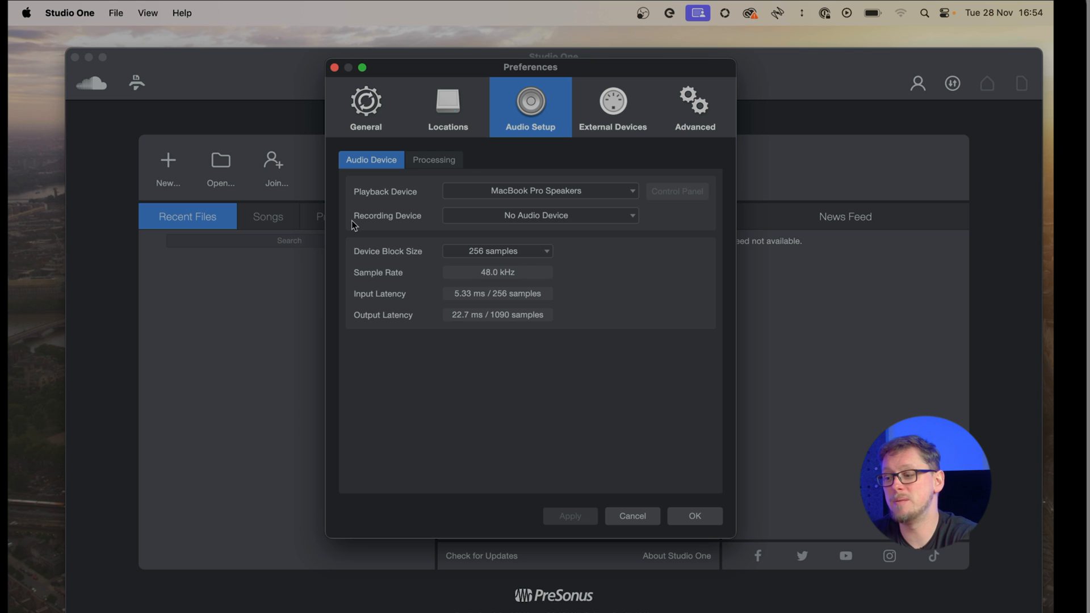
left_click(539, 190)
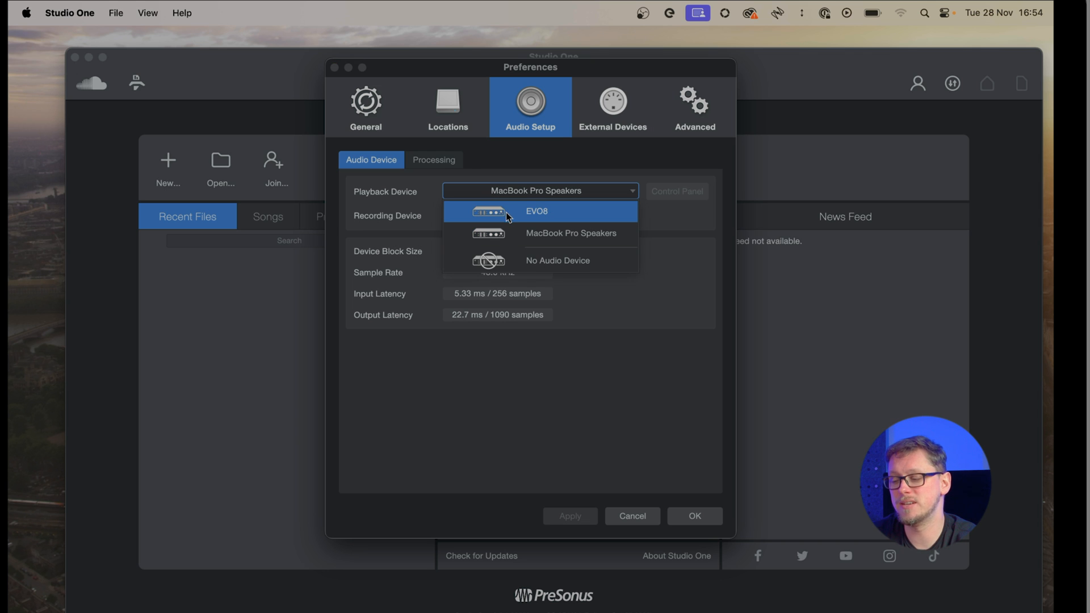
left_click(558, 259)
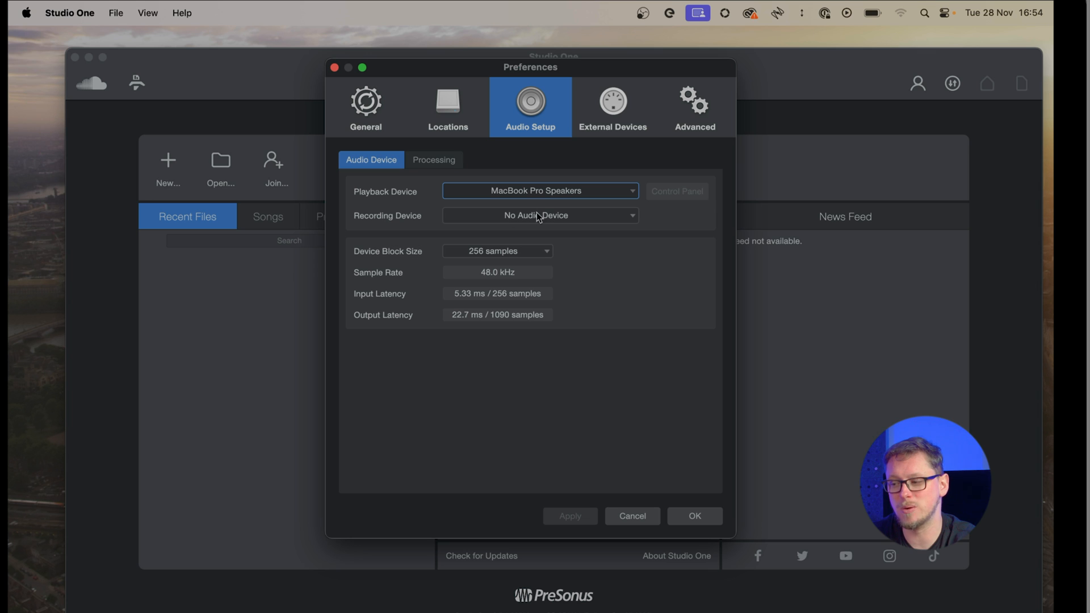
left_click(539, 191)
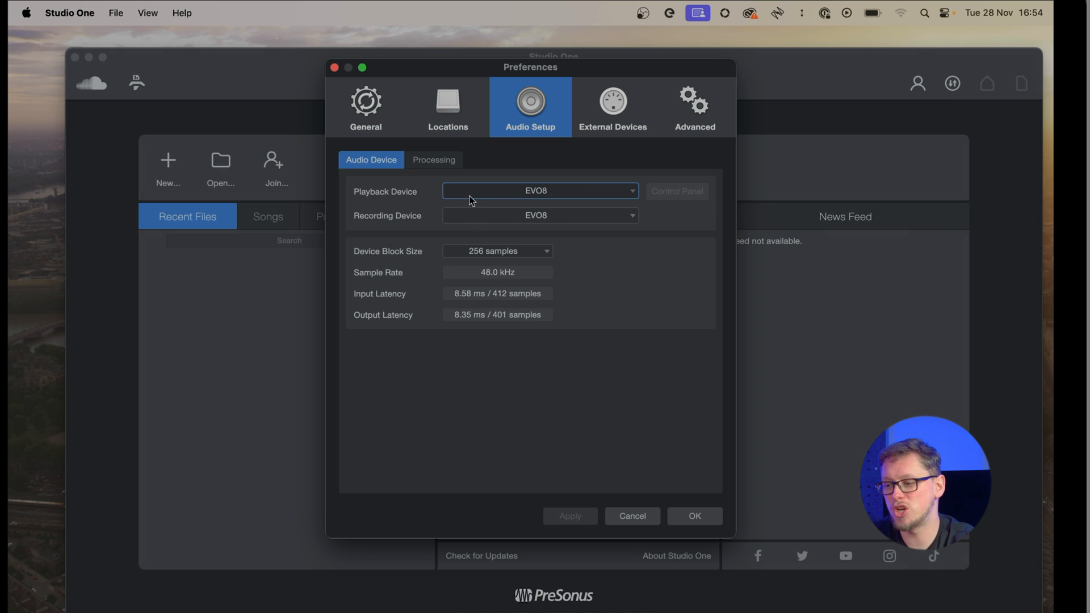
mouse_move(413, 212)
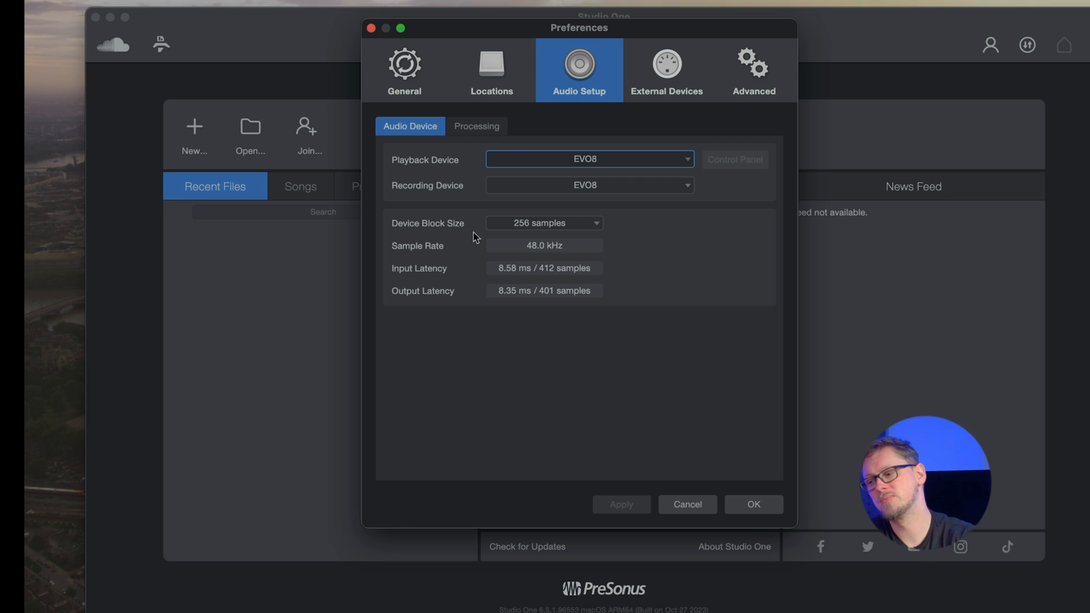
Show the Device Block Size options for the EVO8 in Audio Setup.
left_click(543, 223)
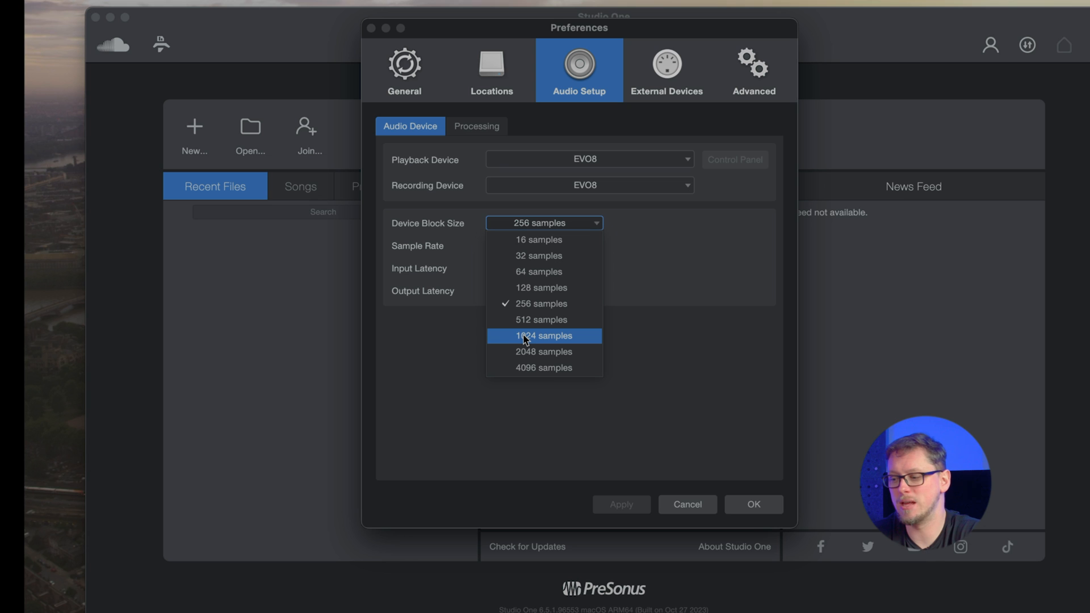
Compare 1024 and 128 samples, keep a 256-sample block size, and confirm.
left_click(544, 335)
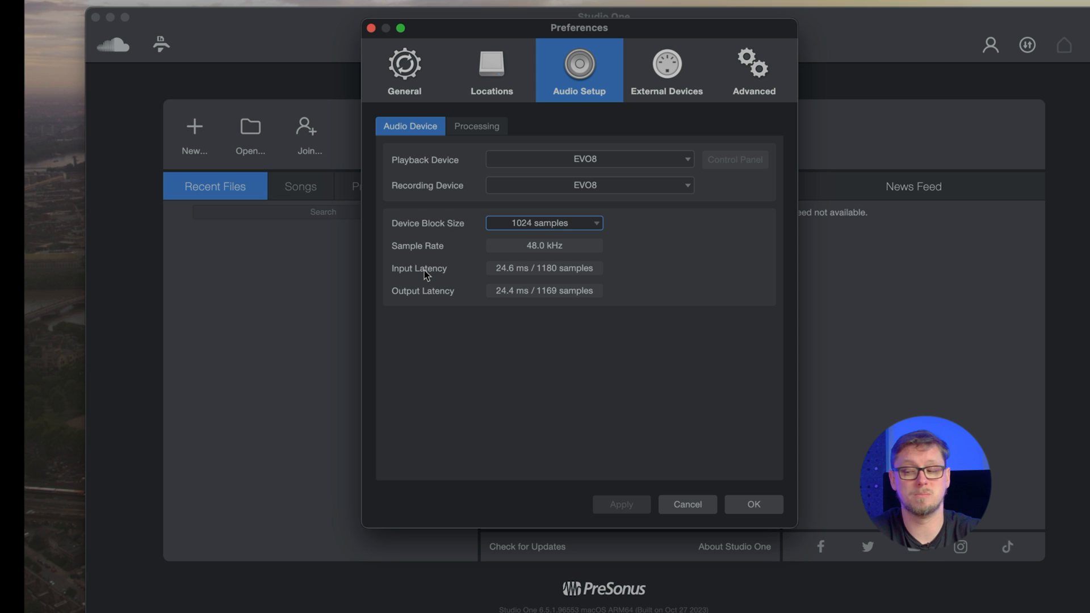
left_click(544, 222)
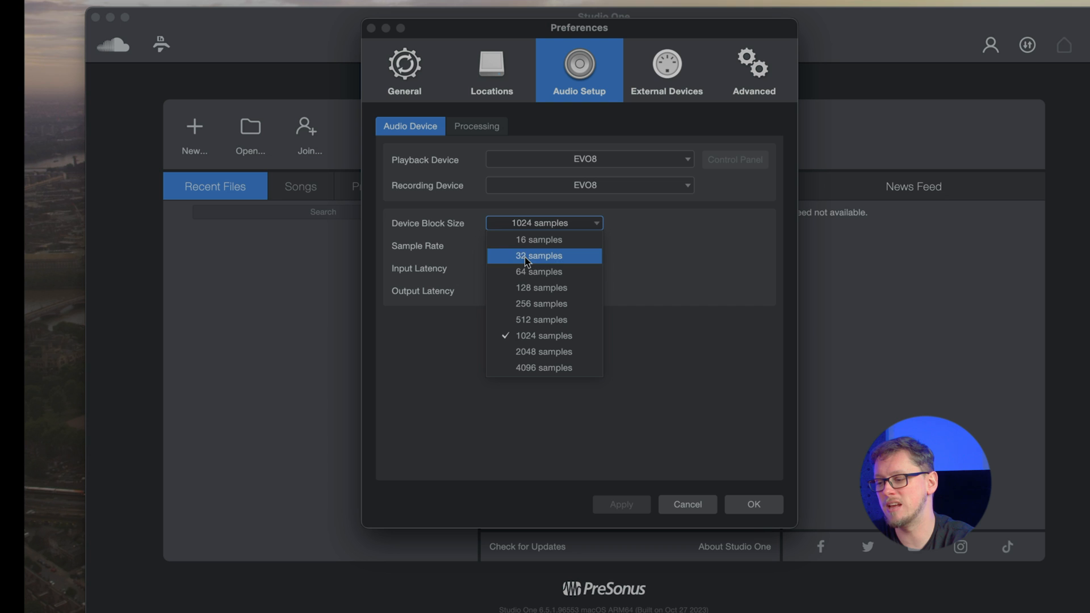
mouse_move(534, 288)
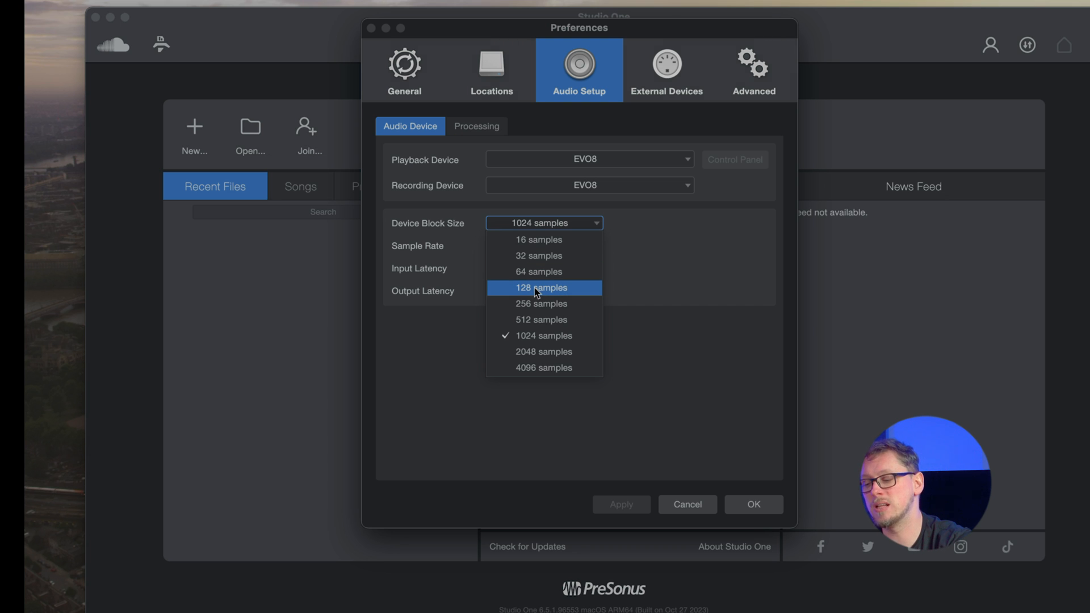
left_click(539, 287)
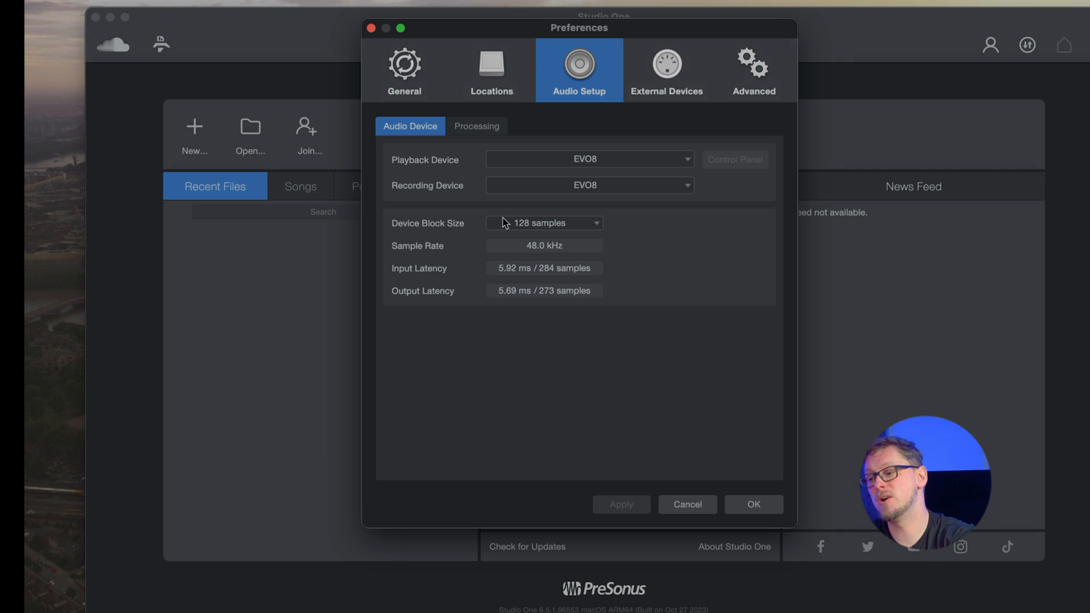
left_click(545, 224)
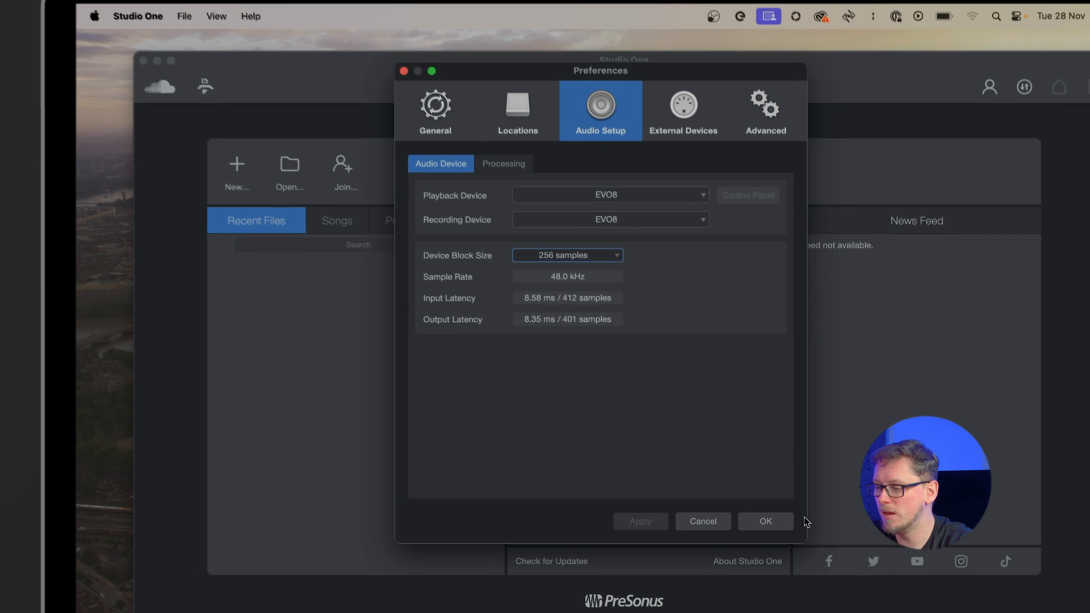
left_click(765, 520)
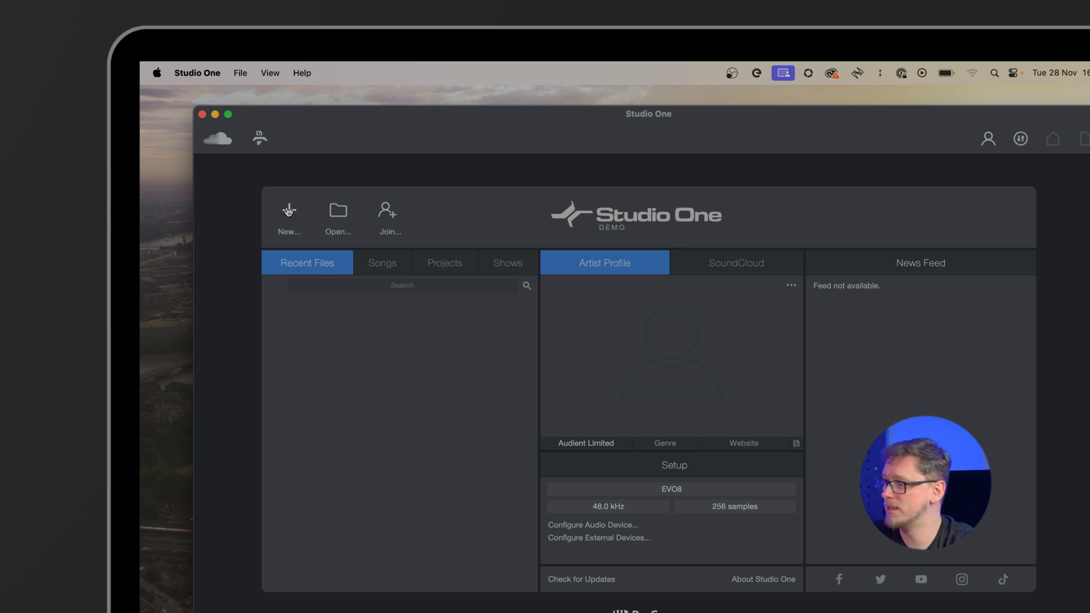
Create a new song from the Record and Mix template at 48.0 kHz.
left_click(288, 214)
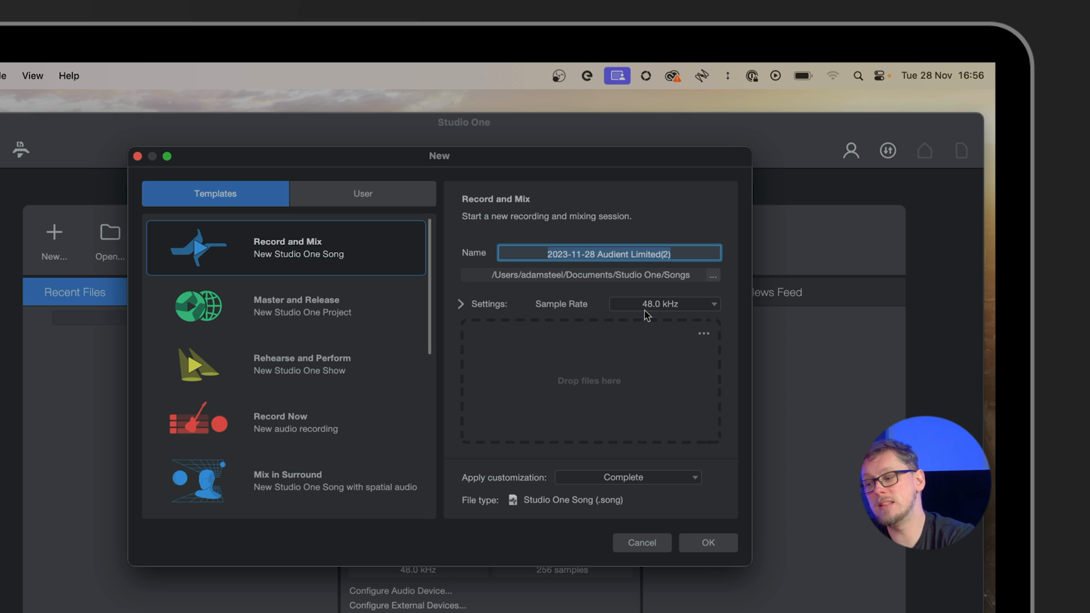
left_click(662, 303)
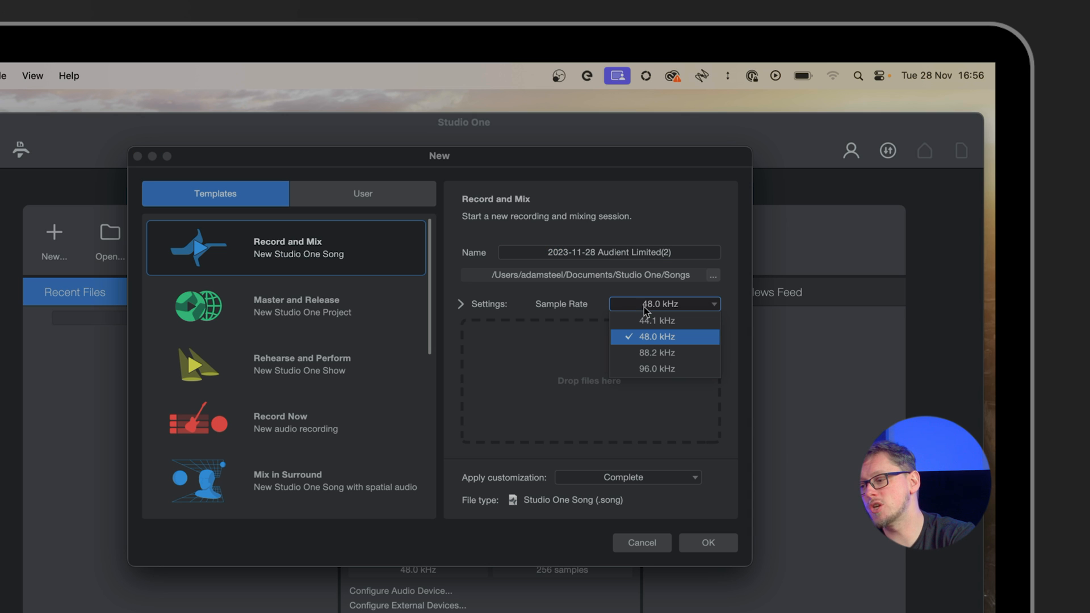
mouse_move(557, 308)
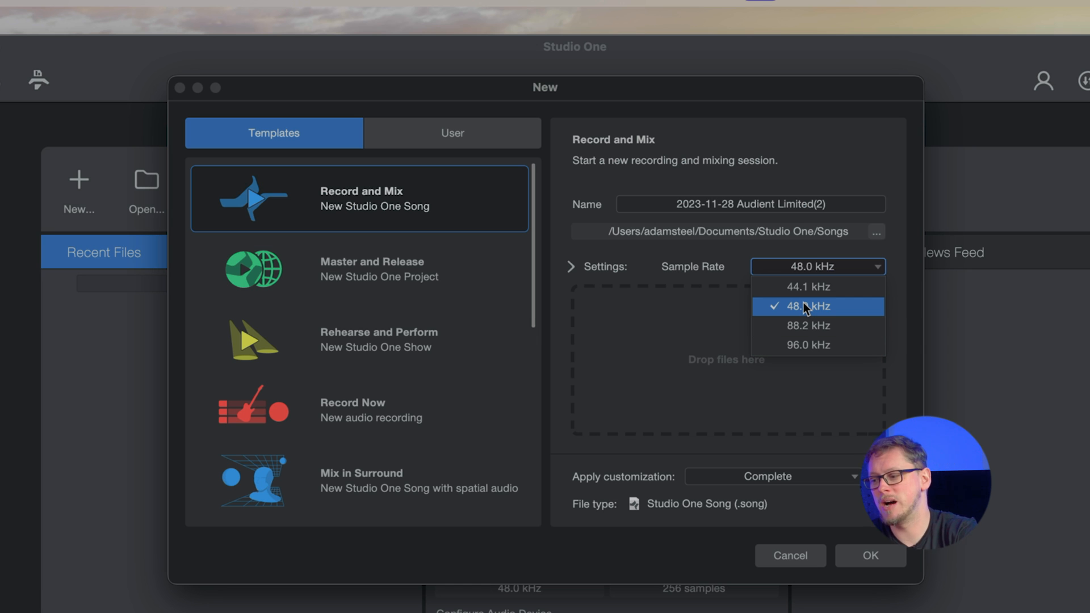
left_click(806, 306)
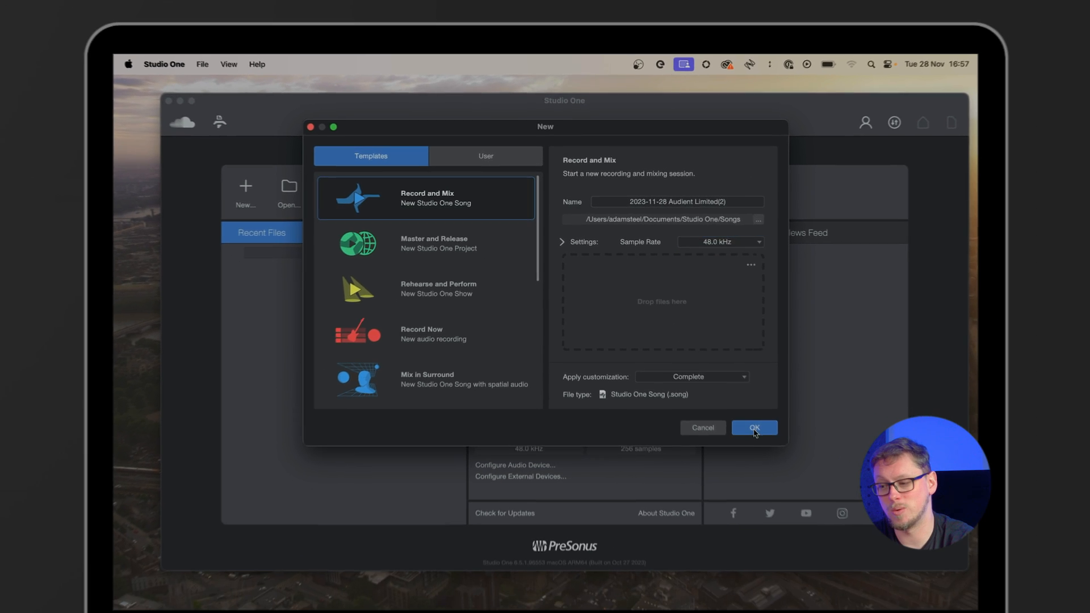
left_click(754, 428)
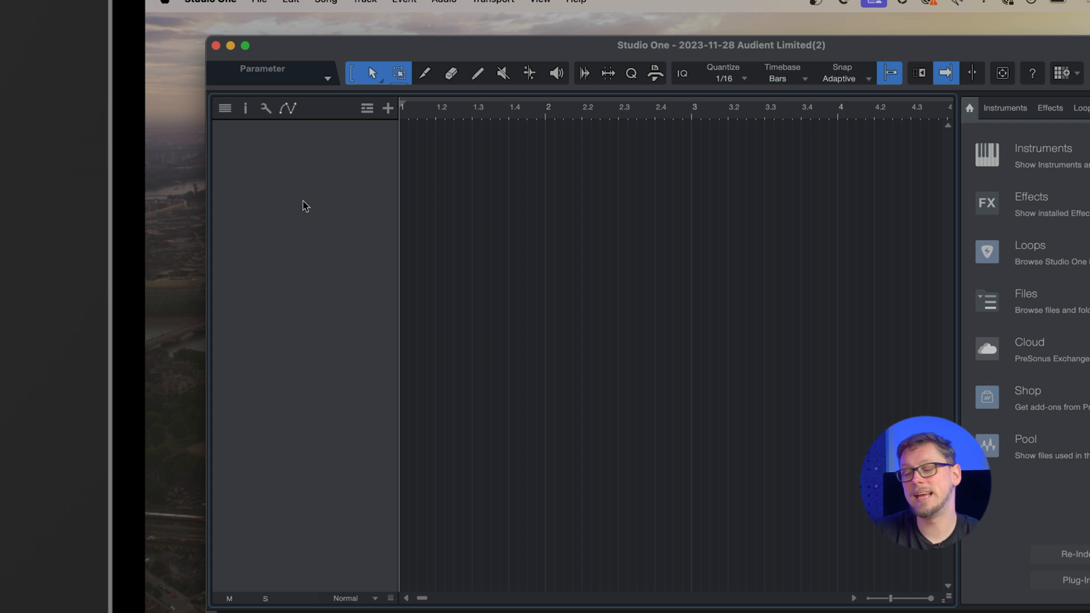
mouse_move(315, 218)
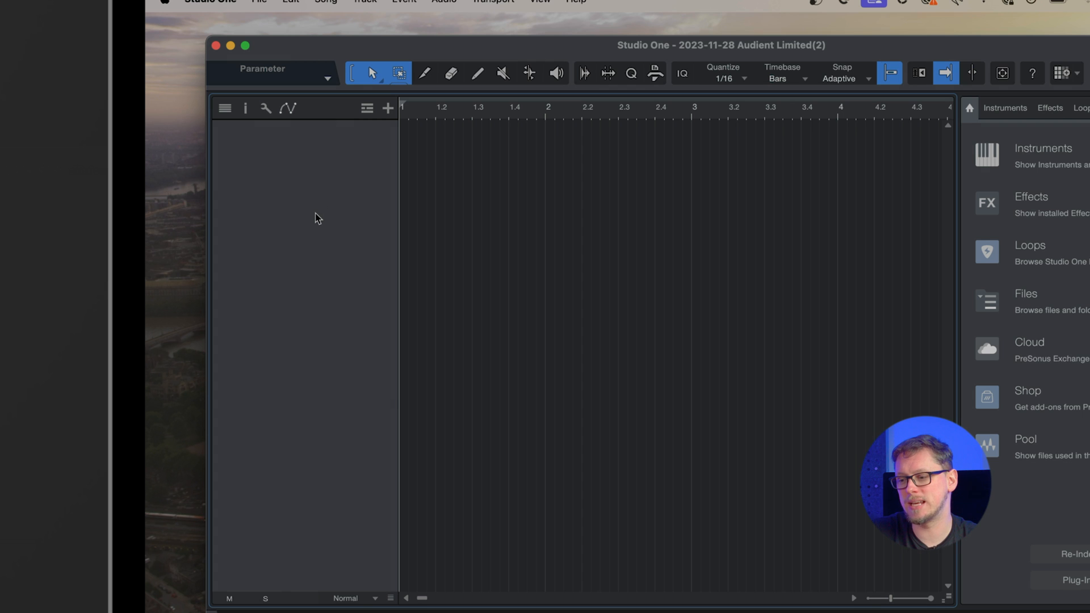
Add a mono audio track and open Audio I/O Setup from its input list.
right_click(315, 218)
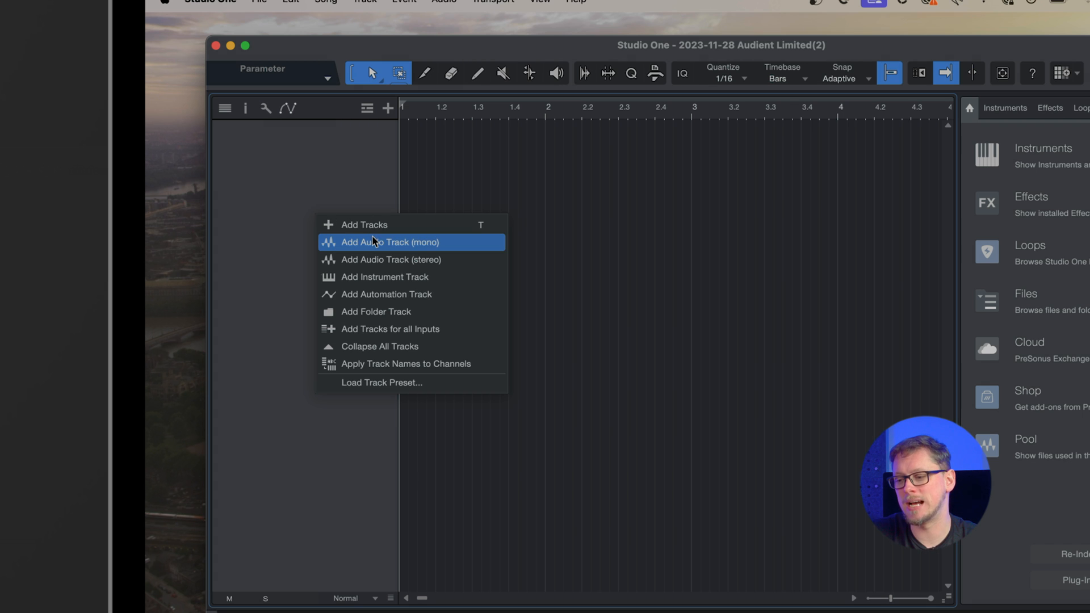
left_click(390, 242)
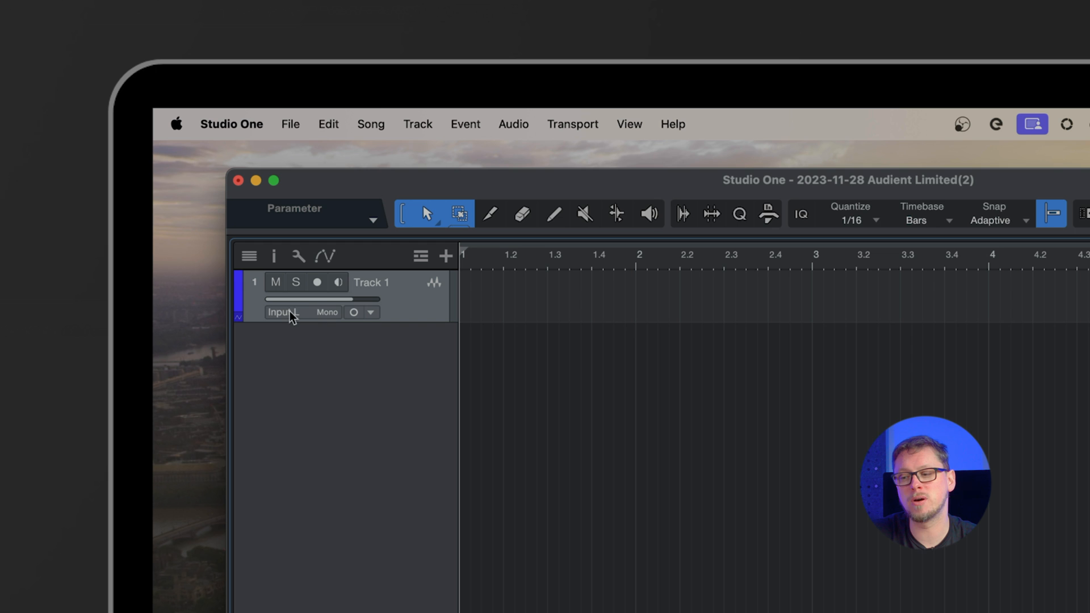
left_click(318, 282)
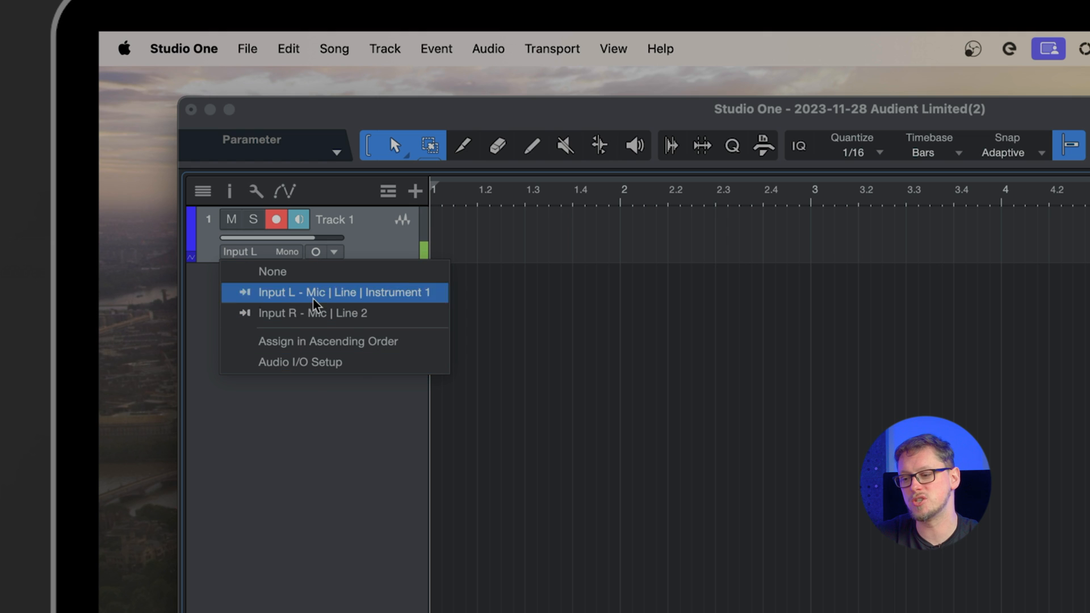
mouse_move(321, 363)
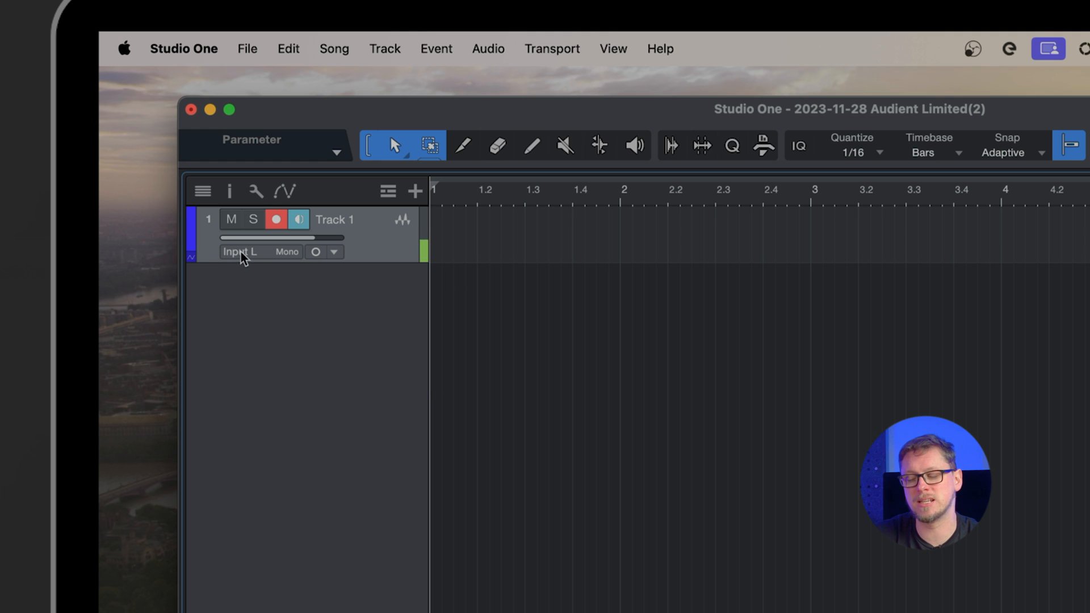
left_click(334, 252)
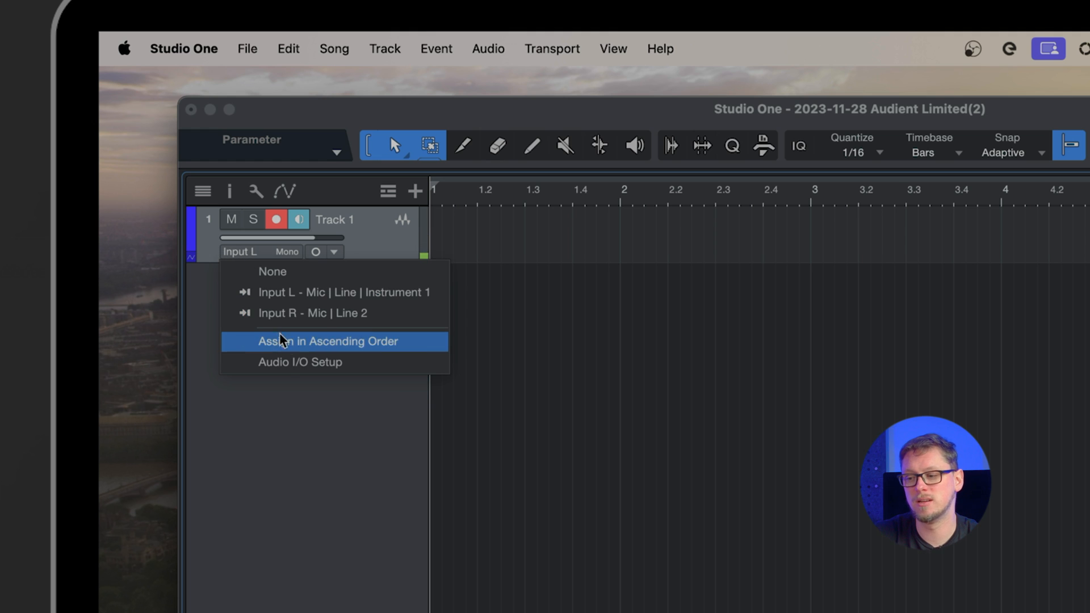
mouse_move(283, 371)
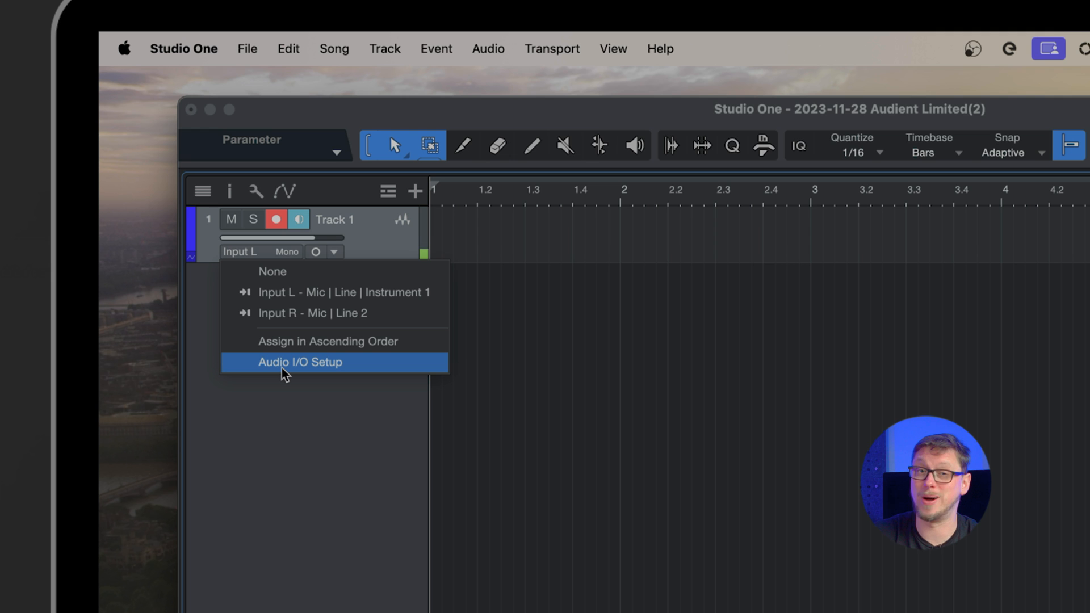
left_click(300, 362)
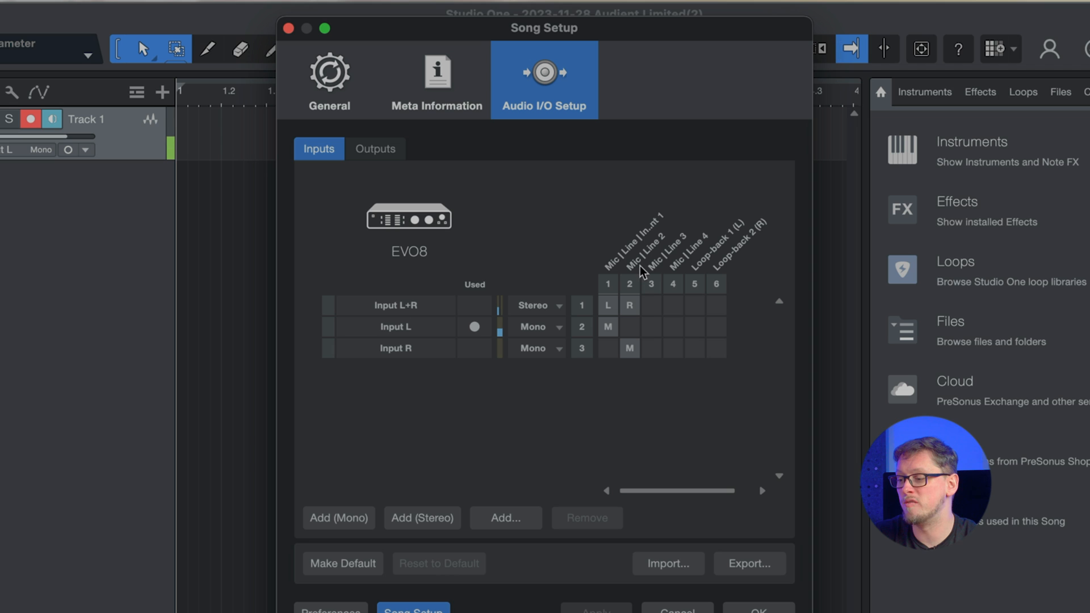
mouse_move(674, 268)
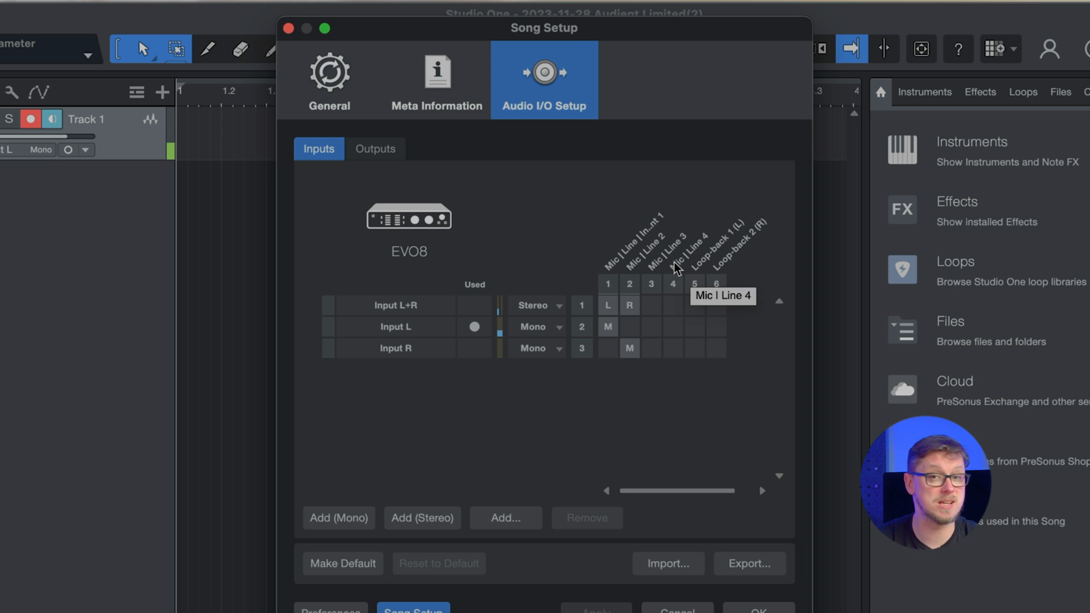
mouse_move(394, 332)
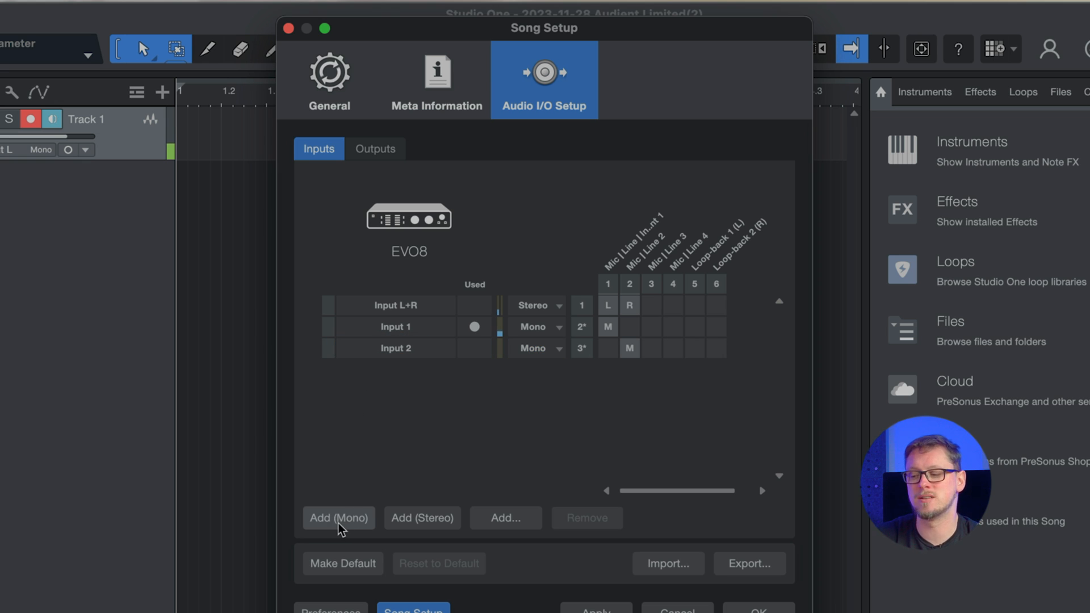
Add mono inputs so the EVO8 offers Inputs 1 through 4.
left_click(338, 518)
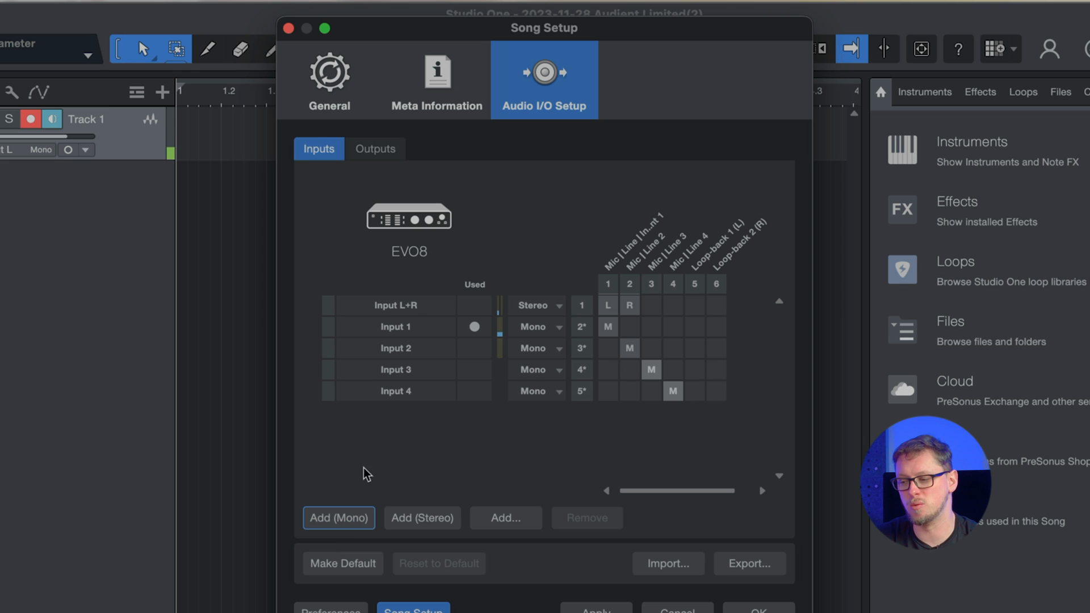
mouse_move(409, 380)
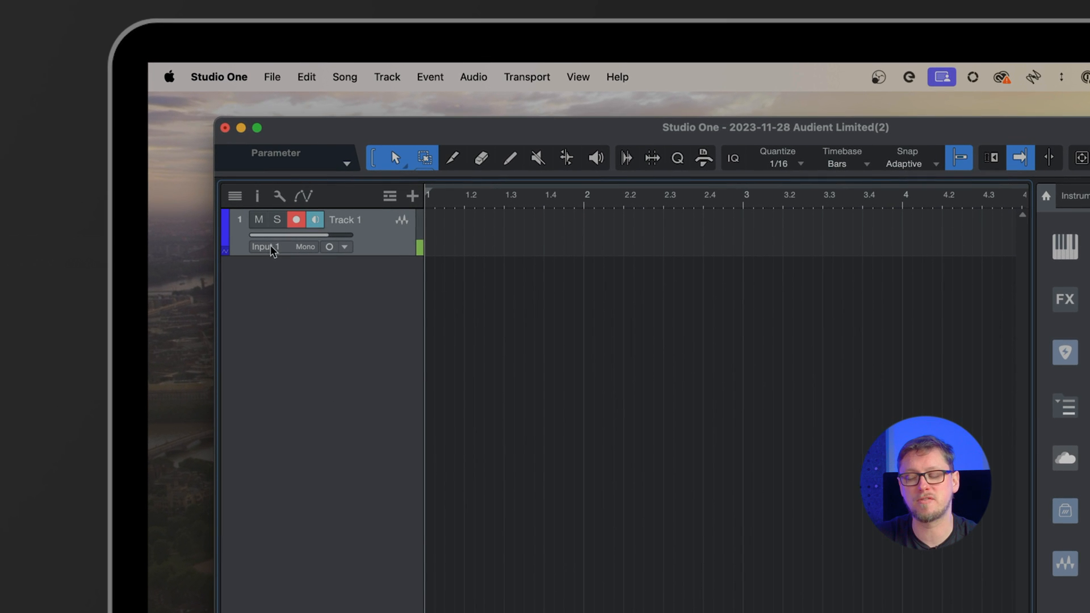
mouse_move(267, 255)
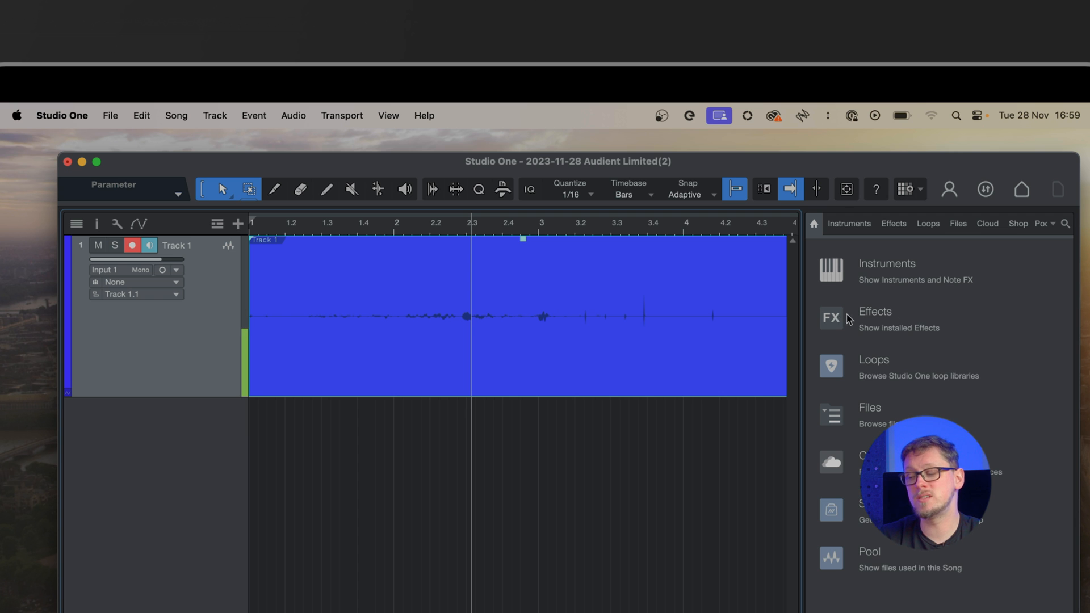
mouse_move(831, 317)
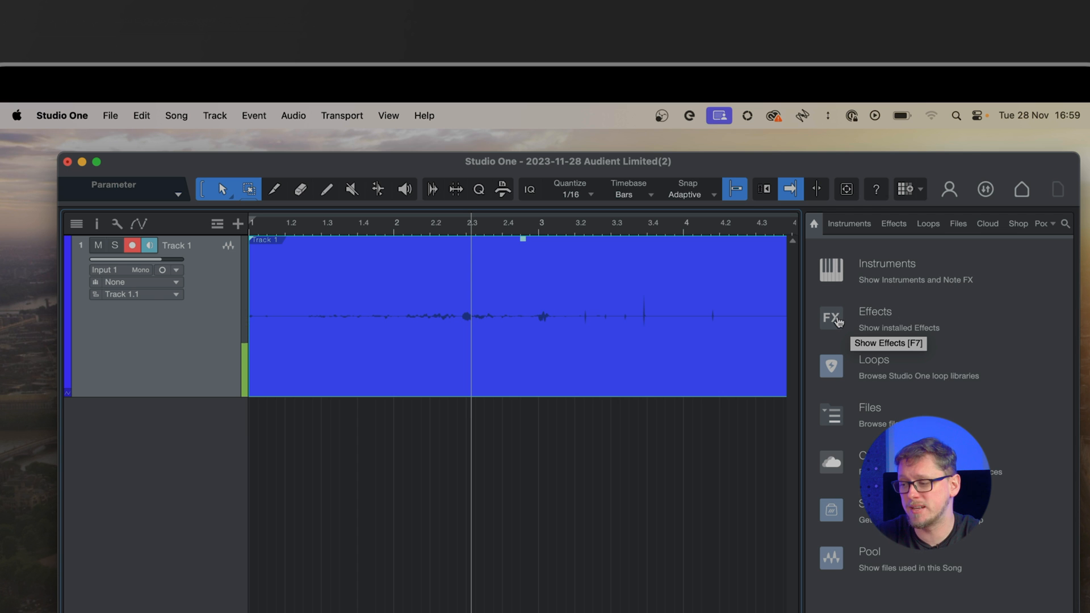
Pick a Vocals FX chain with Compressor and Pro EQ from the Effects browser for Track 1.
left_click(831, 318)
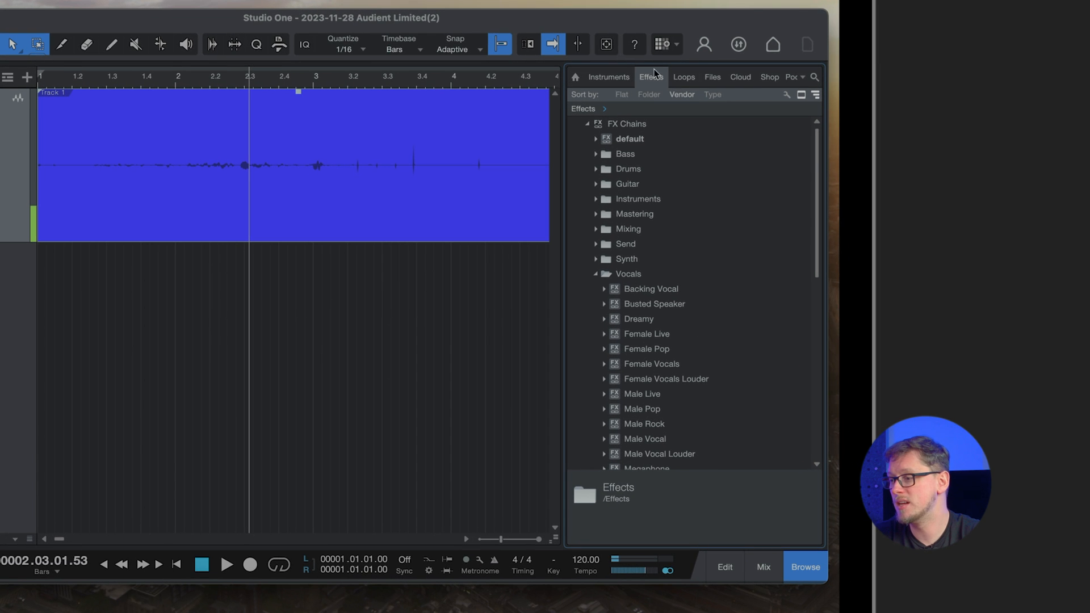
scroll("down", 3)
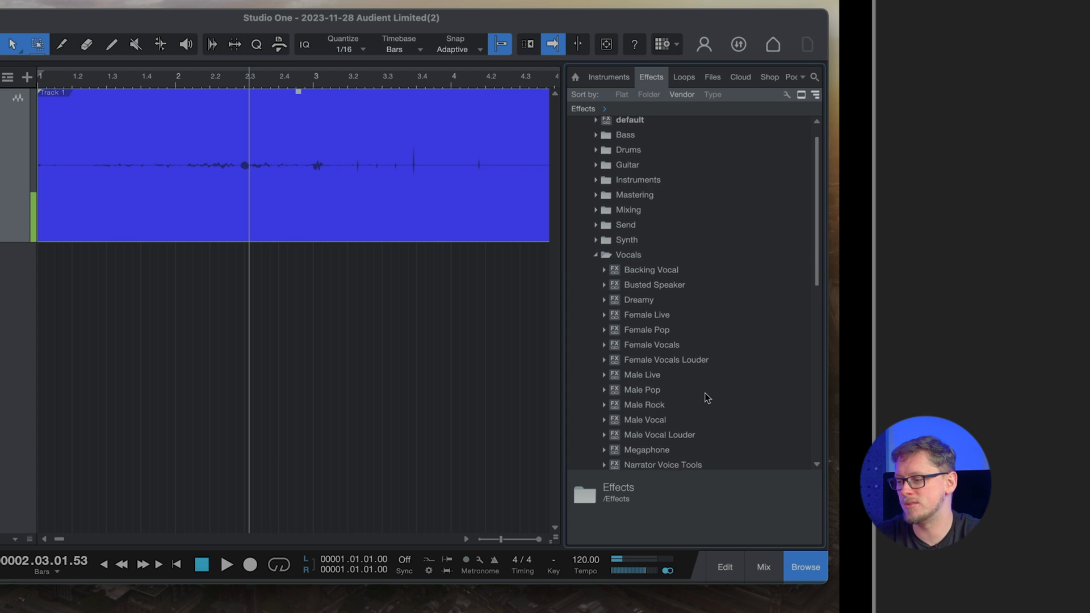
scroll("down", 3)
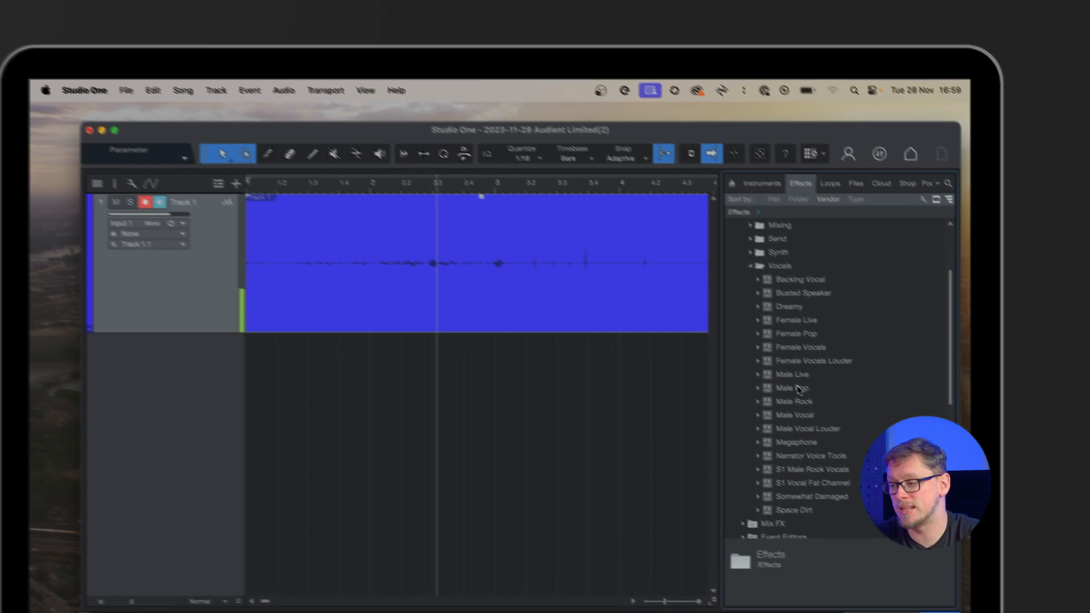
left_click(825, 437)
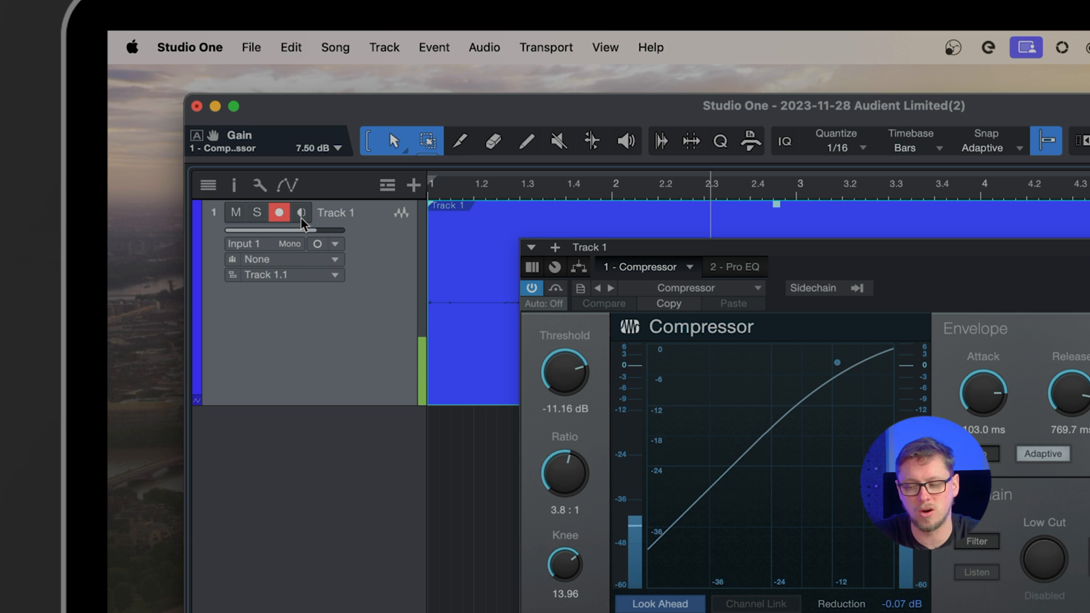
mouse_move(312, 337)
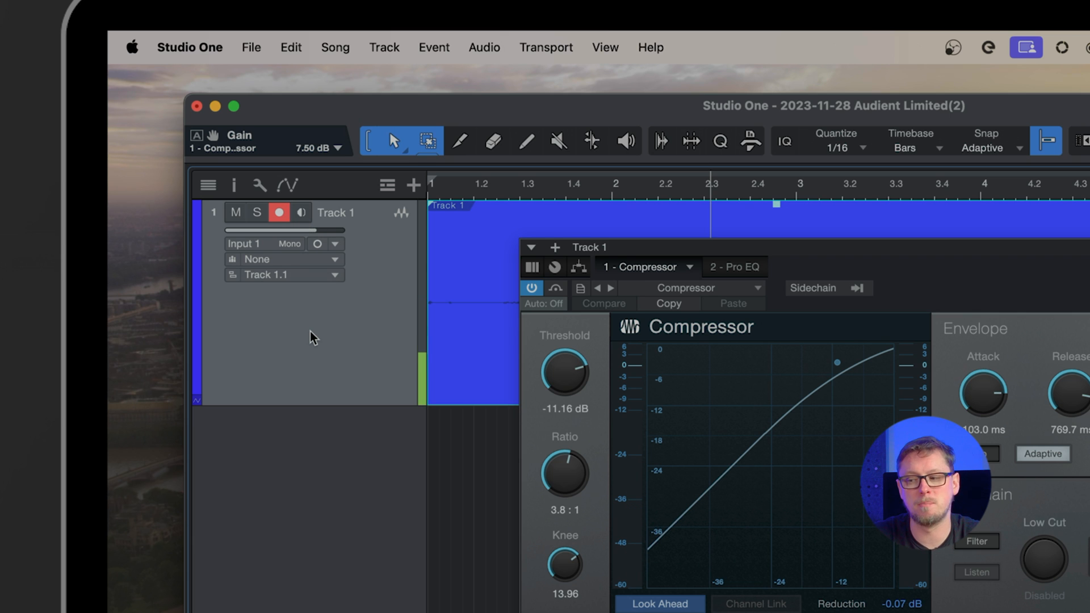